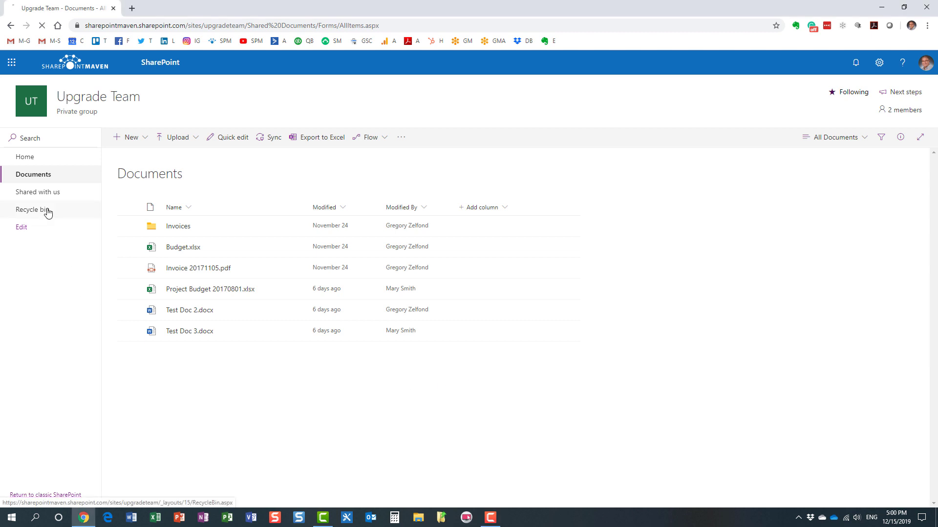
- Check the site's deleted files, then return to the Documents library
left_click(31, 210)
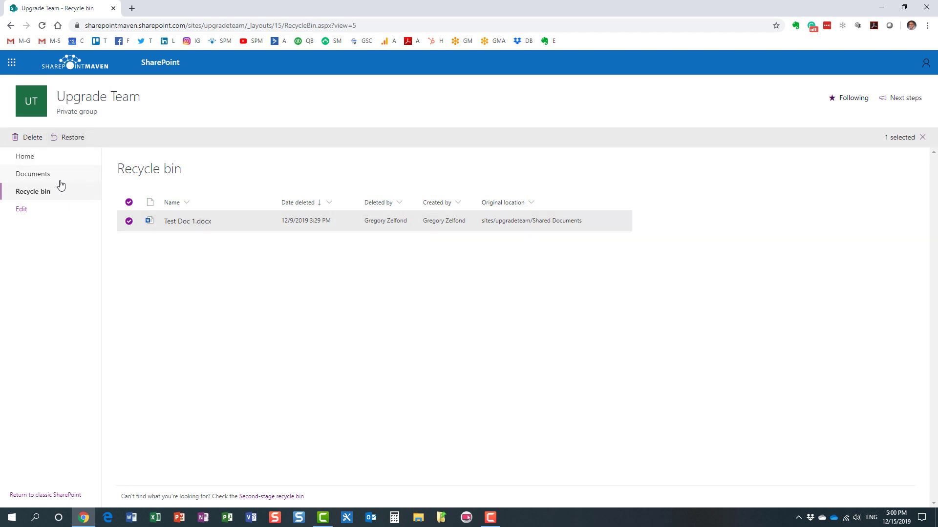
left_click(33, 174)
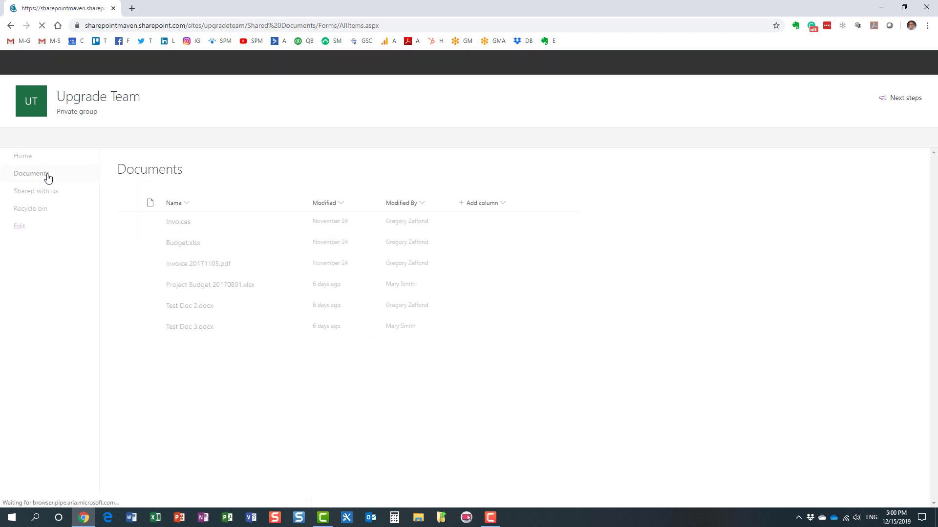
left_click(32, 174)
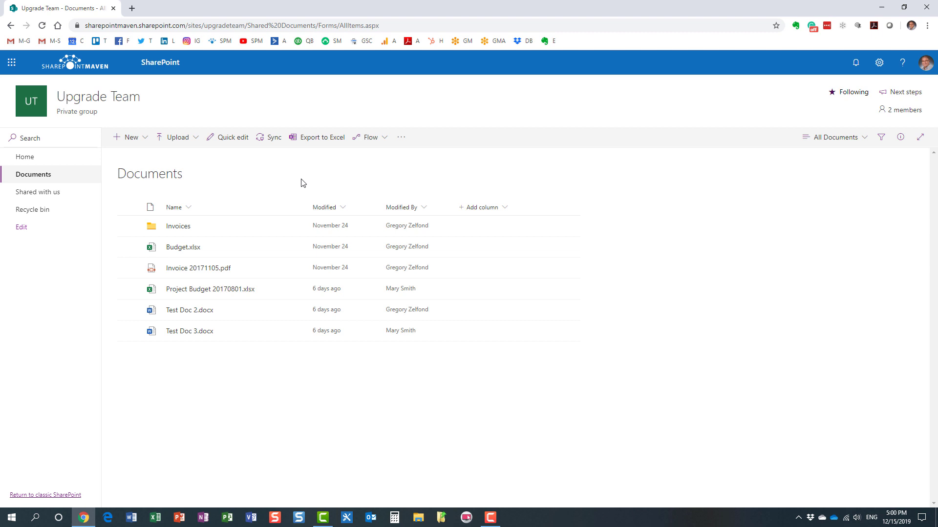
mouse_move(210, 341)
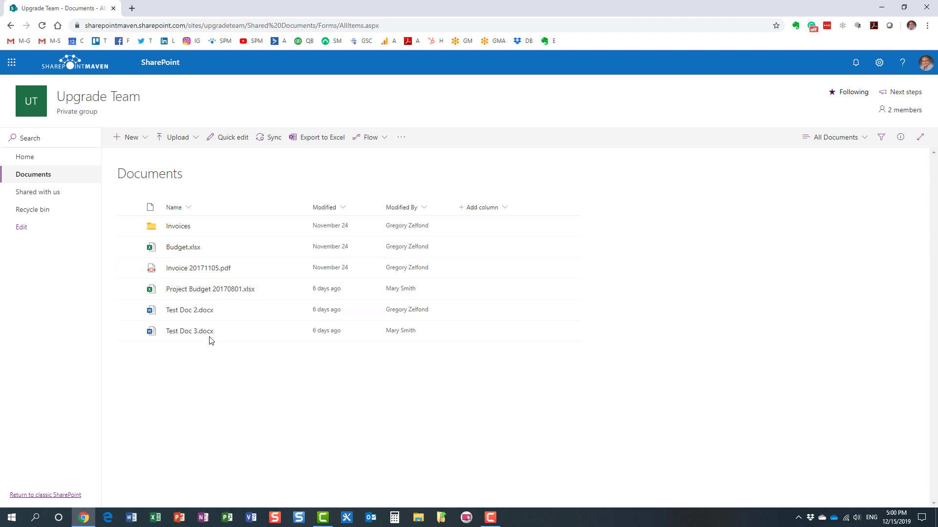
- Review the version history of Test Doc 3.docx and close it
right_click(189, 331)
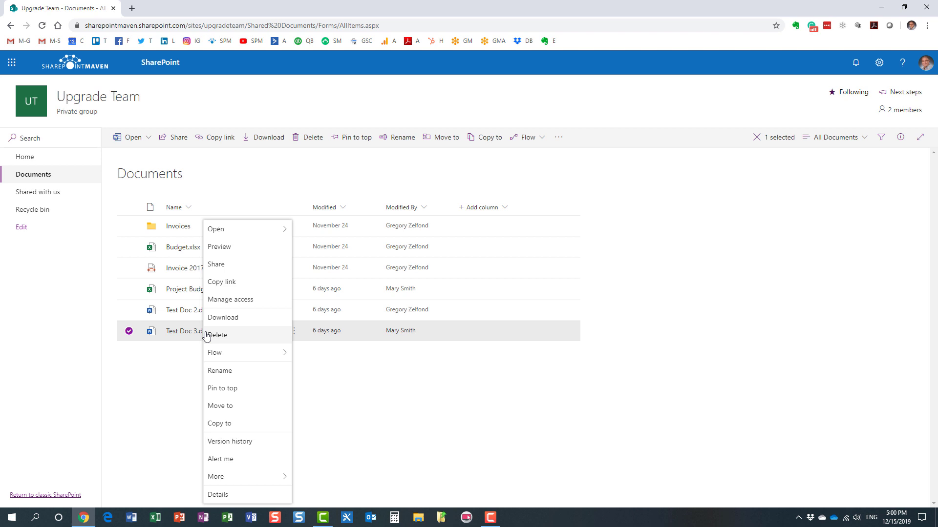
left_click(229, 441)
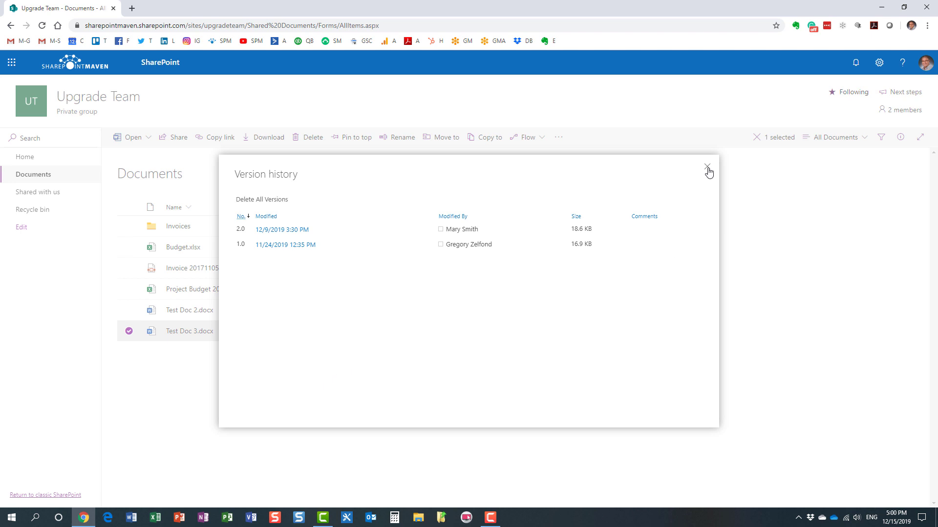
left_click(708, 167)
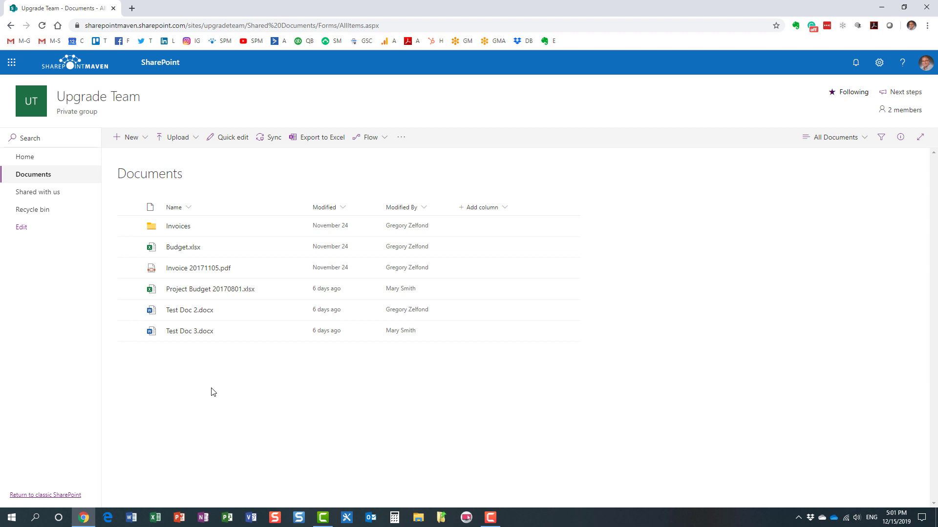
mouse_move(238, 404)
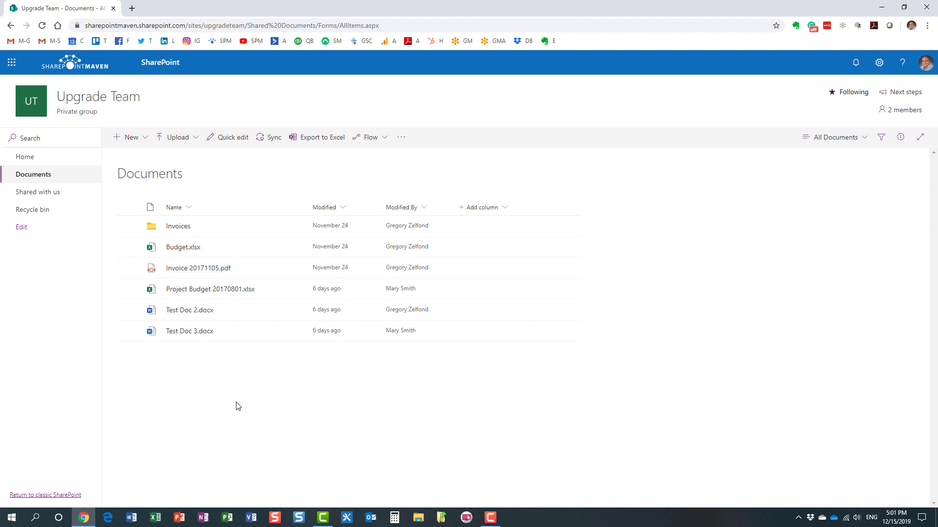
mouse_move(234, 407)
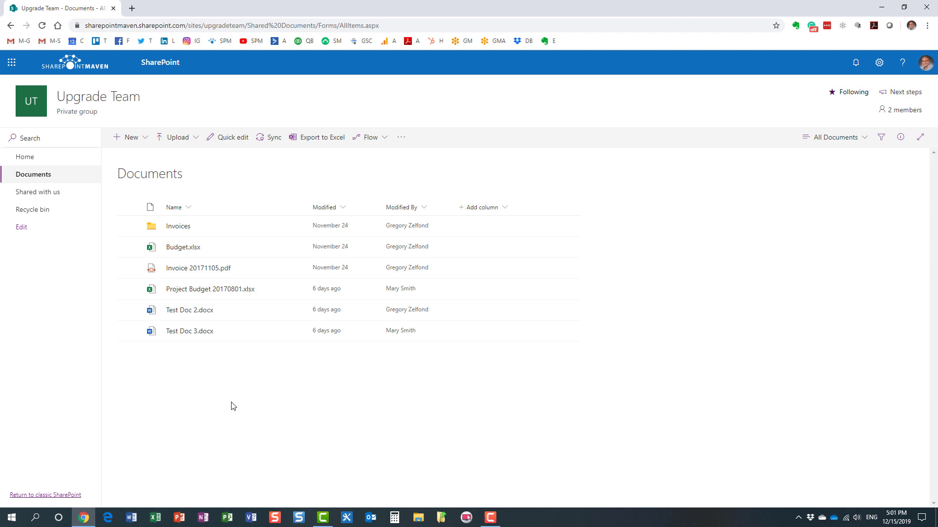
mouse_move(32, 210)
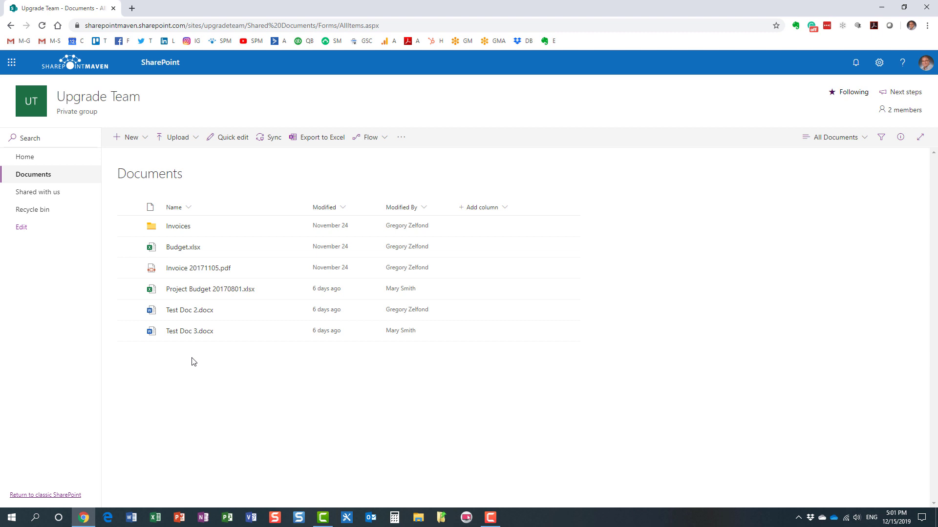
mouse_move(32, 209)
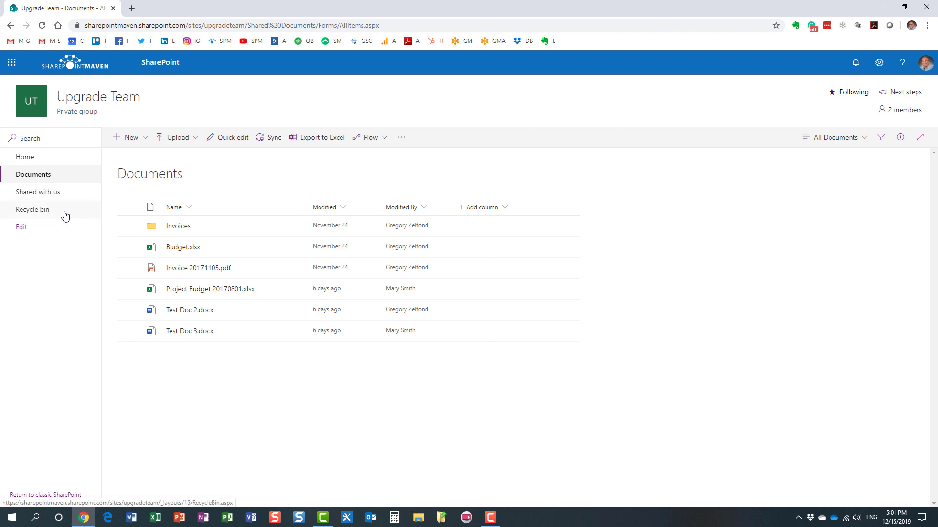
mouse_move(194, 350)
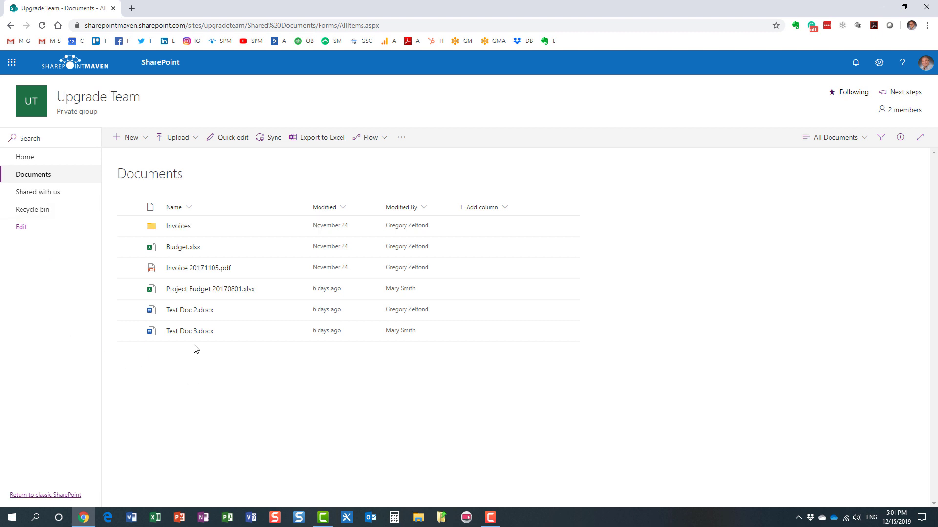
mouse_move(221, 376)
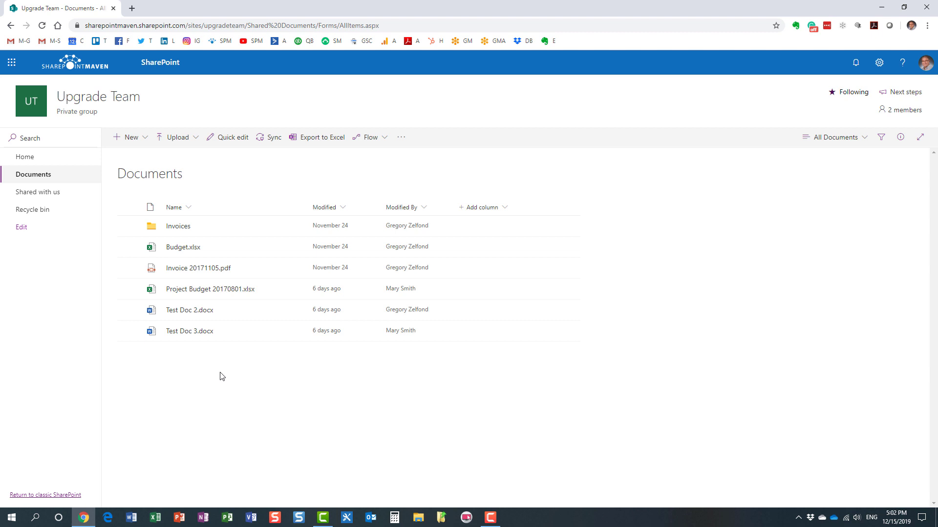
mouse_move(885, 169)
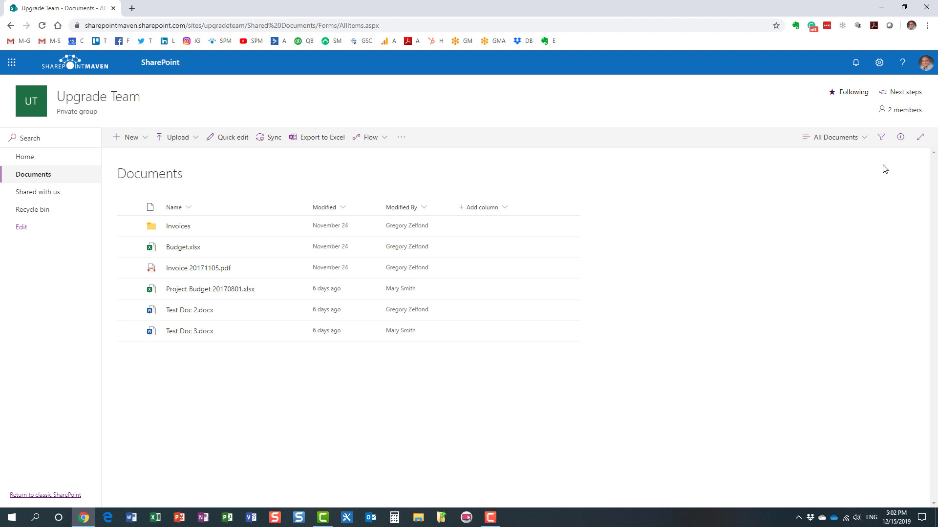
- Start Restore this library from the site Settings panel
left_click(878, 62)
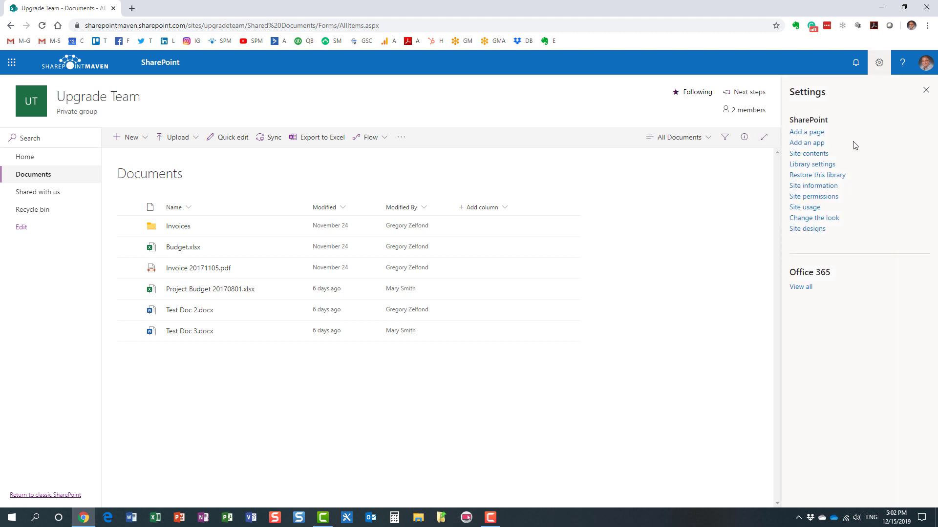
mouse_move(816, 174)
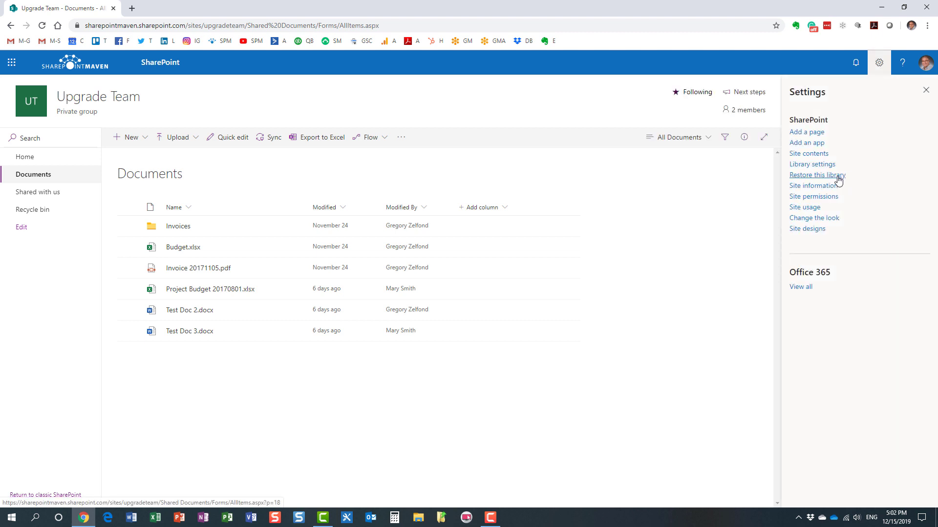
mouse_move(583, 184)
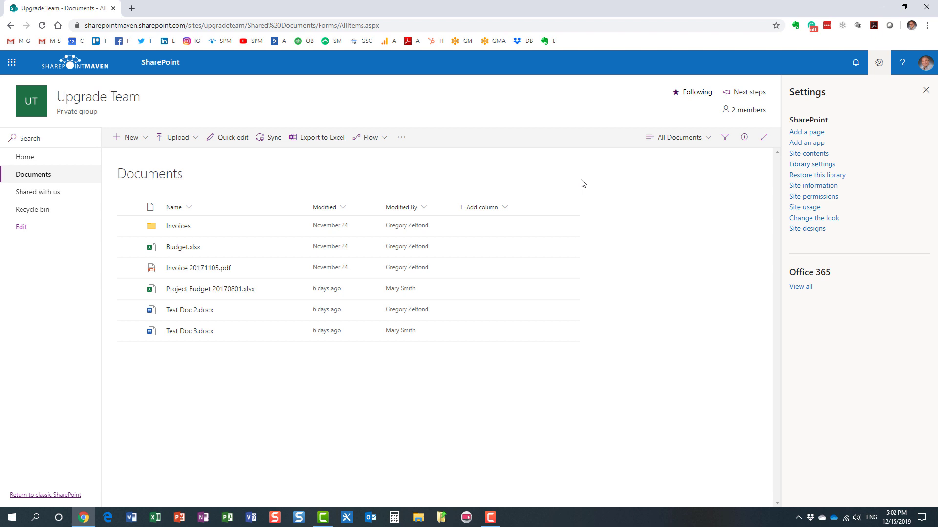
mouse_move(846, 173)
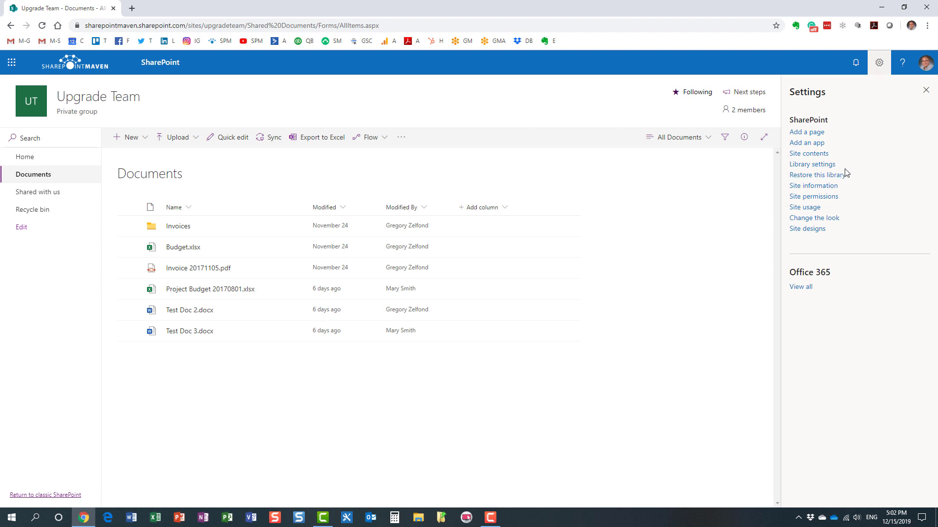
left_click(818, 173)
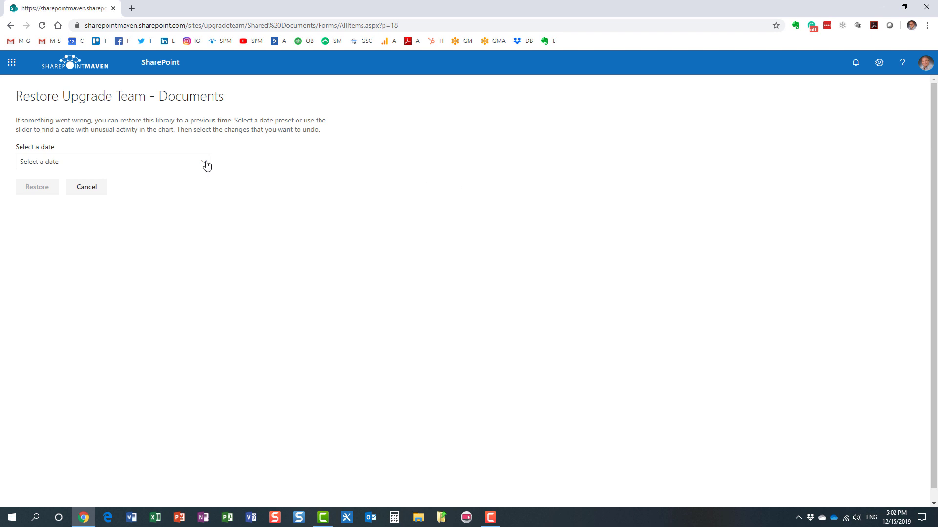
- Choose Custom date and time as the restore date preset
left_click(112, 161)
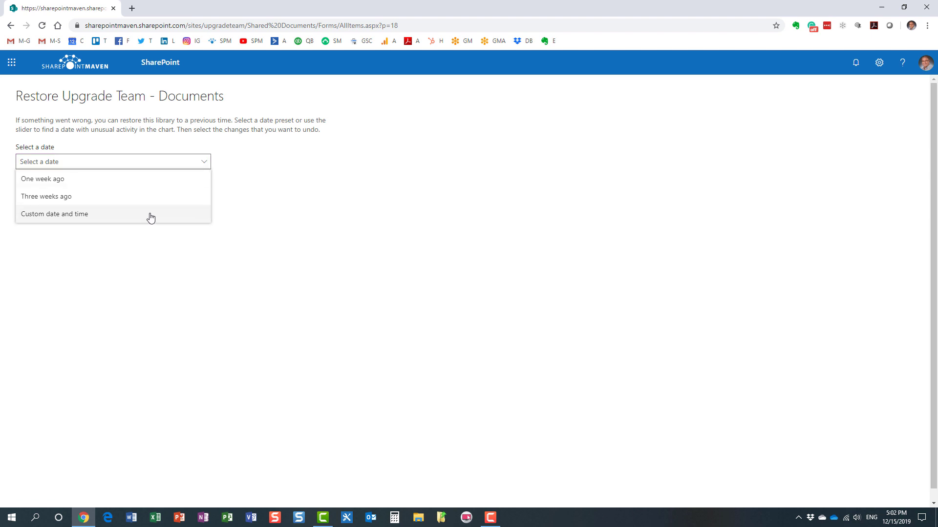
left_click(55, 213)
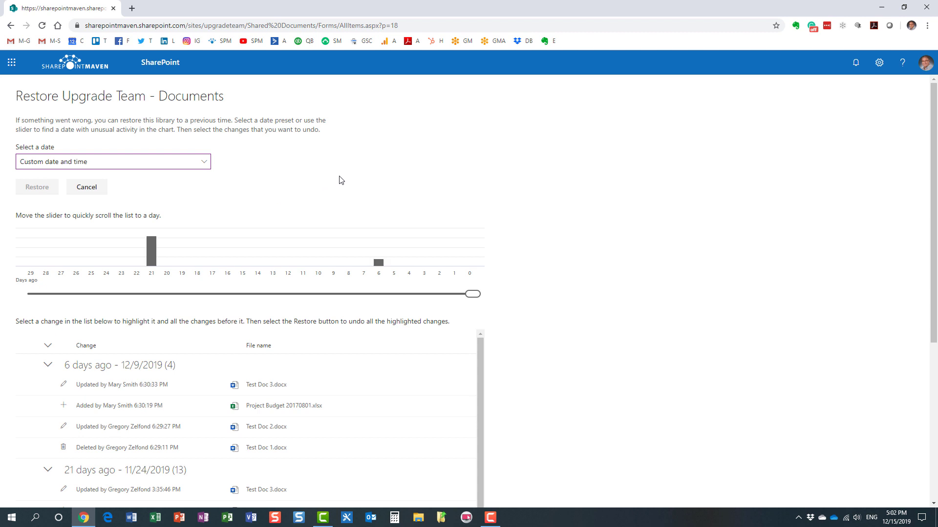
mouse_move(415, 180)
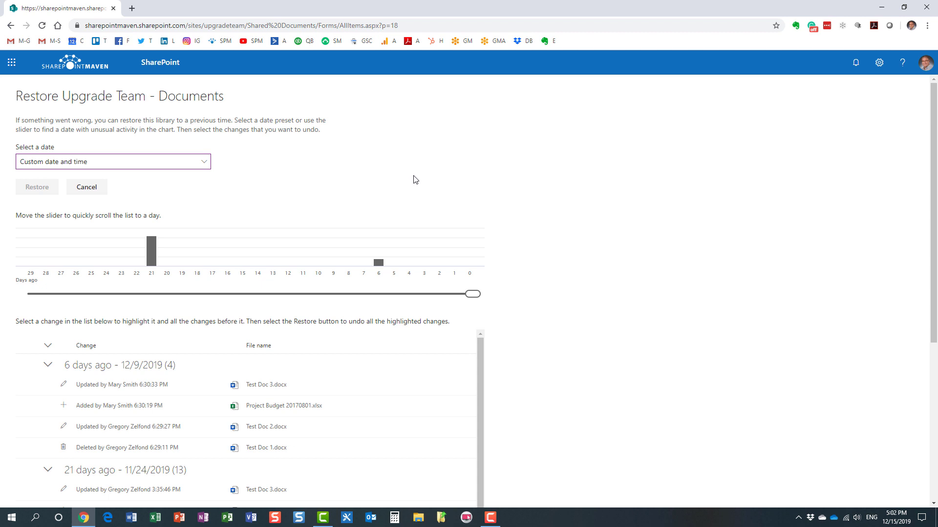
mouse_move(395, 186)
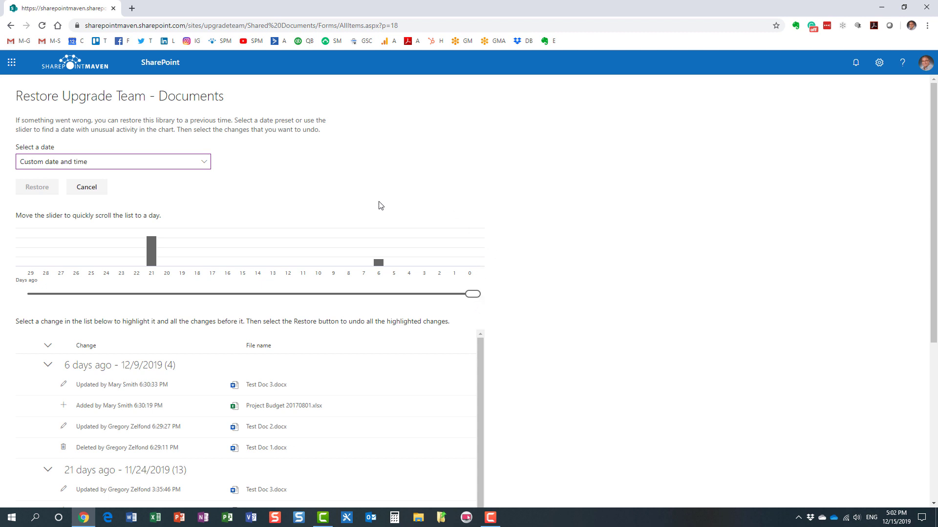
mouse_move(310, 214)
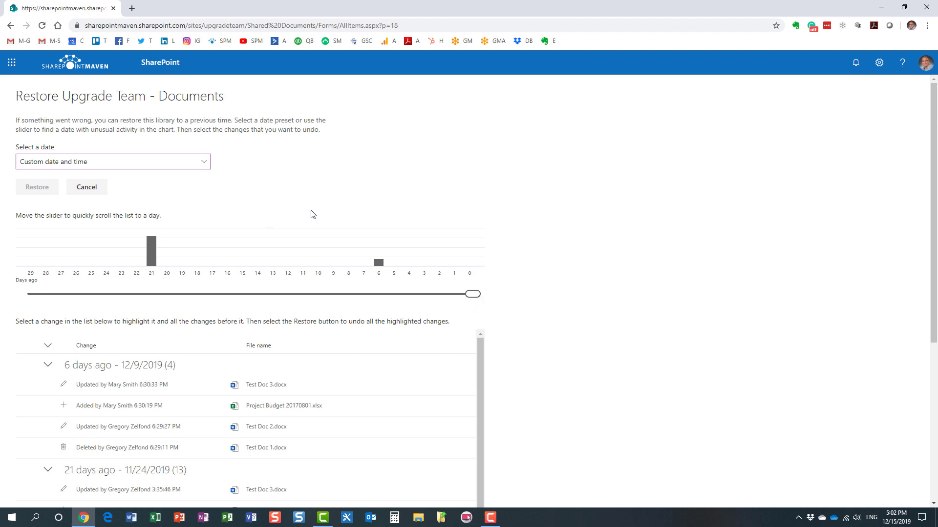
mouse_move(486, 253)
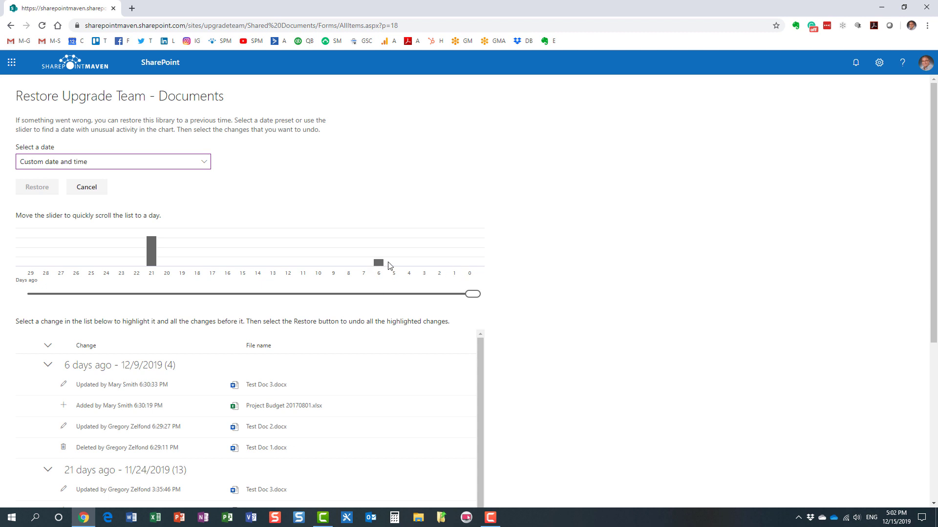
mouse_move(377, 274)
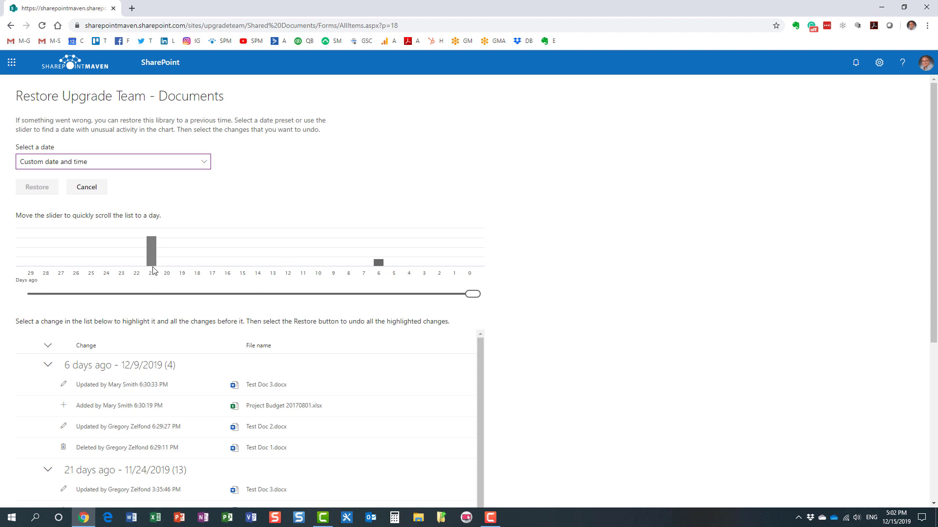
mouse_move(154, 268)
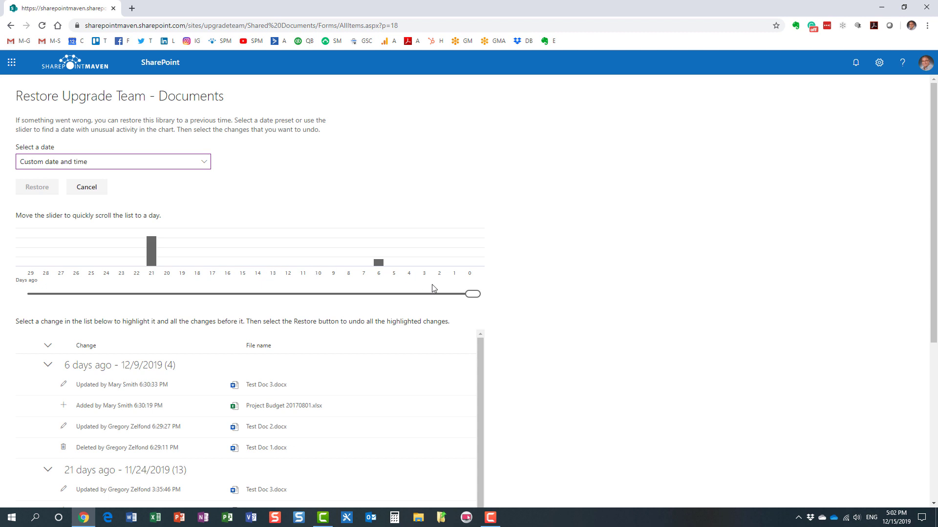
- Drag the Days ago slider back to about 21 days to reach the 11/24/2019 changes
scroll("down", 3)
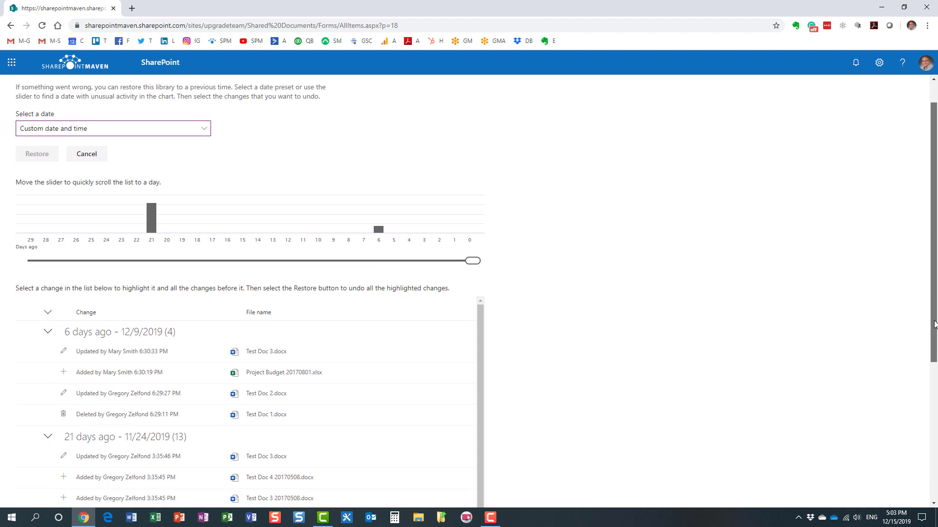
scroll("down", 3)
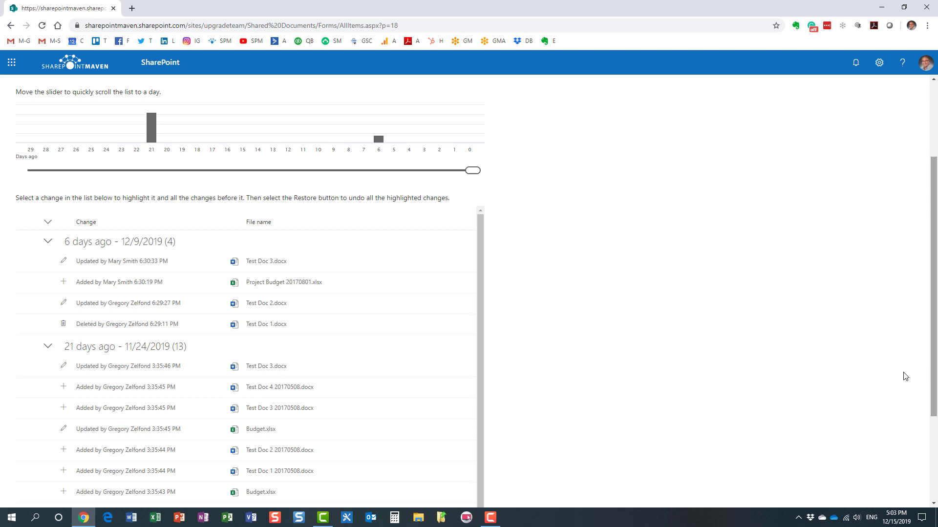
mouse_move(266, 272)
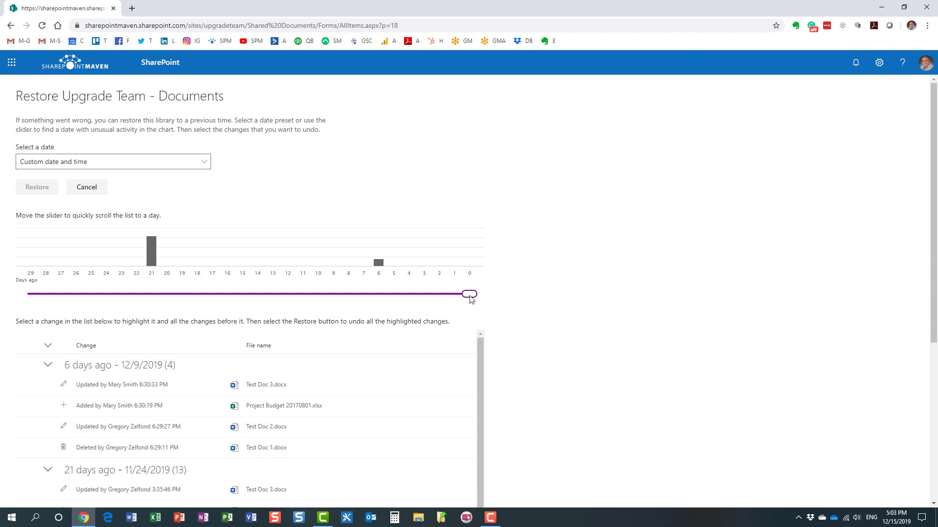
left_click_drag(470, 294, 375, 293)
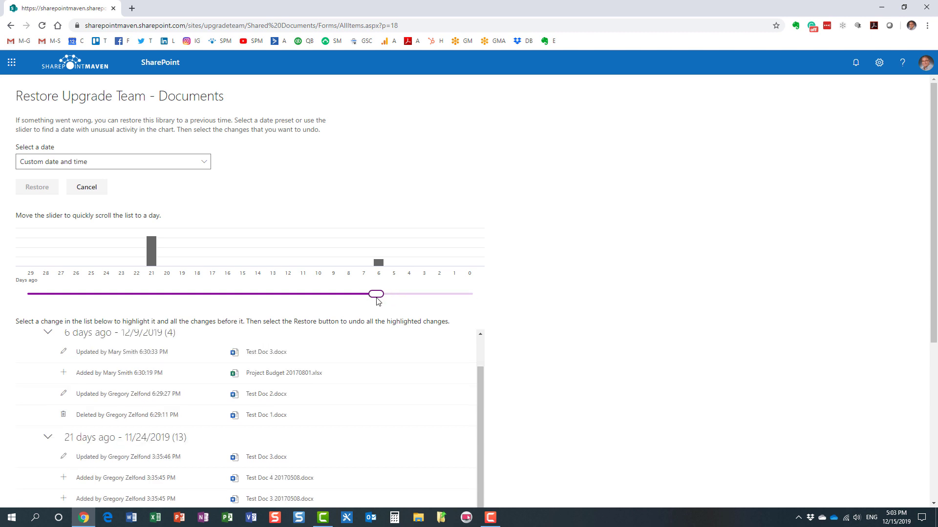
left_click_drag(375, 294, 192, 294)
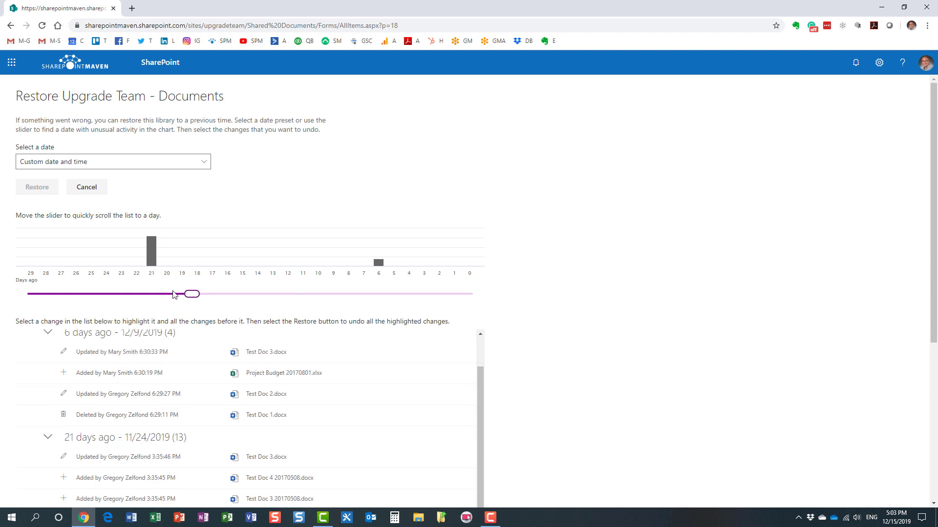
left_click_drag(191, 294, 150, 294)
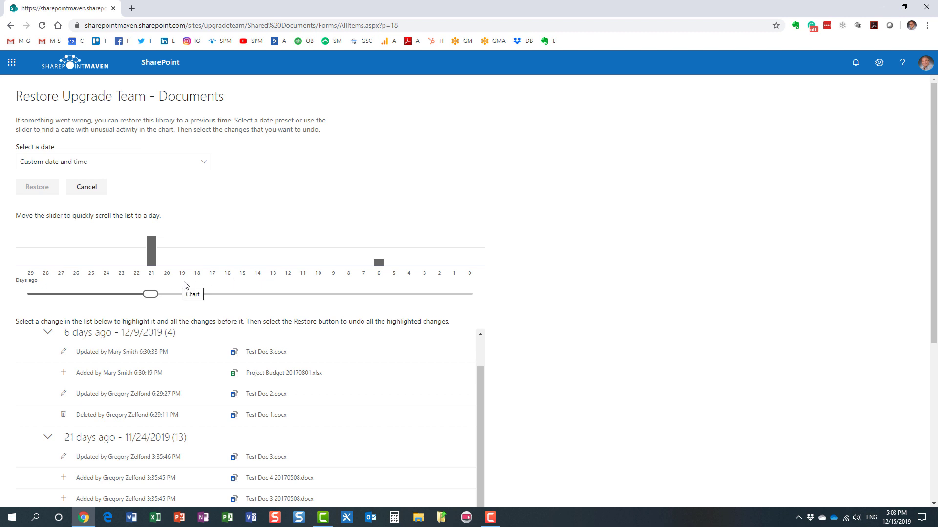
mouse_move(150, 292)
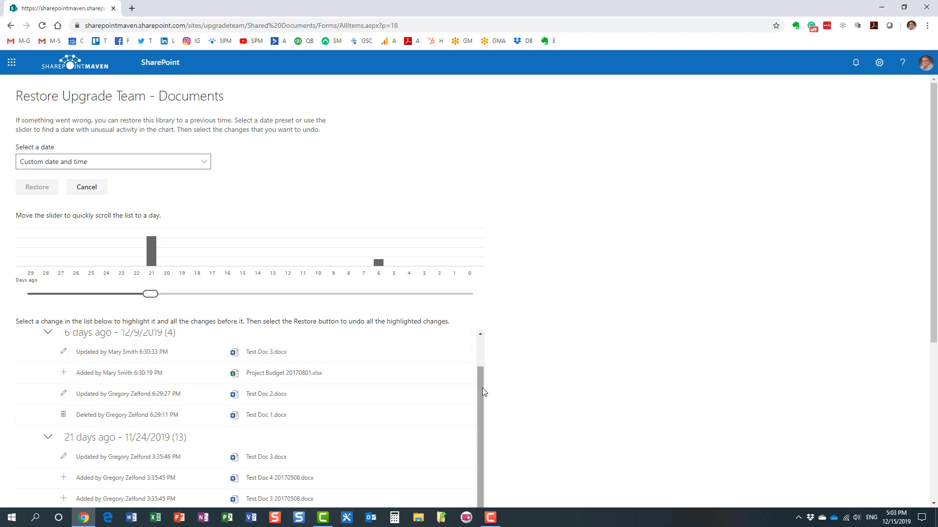
scroll("down", 3)
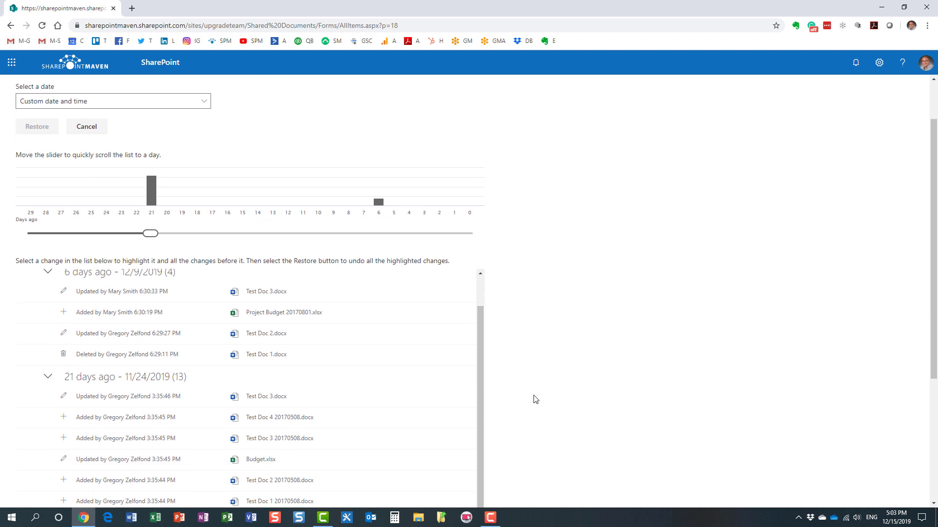
scroll("down", 3)
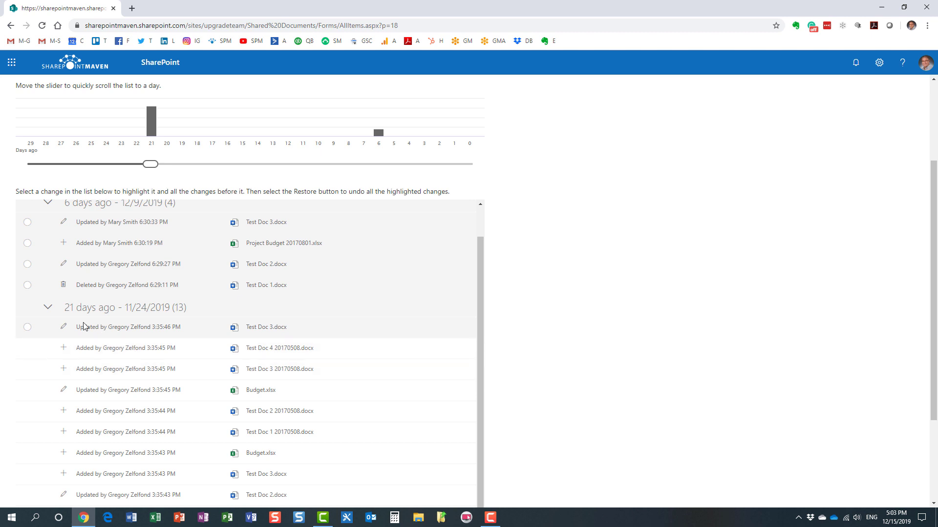
scroll("down", 3)
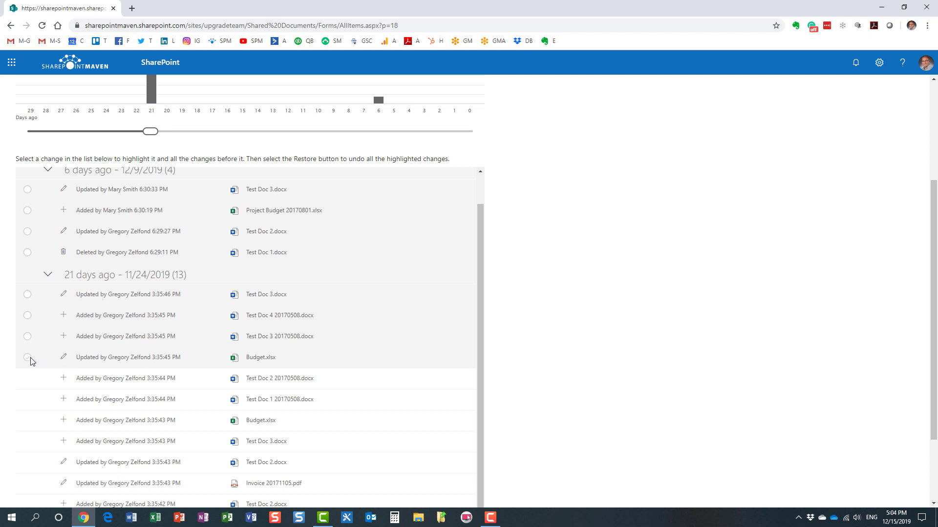
- Select the 3:35:45 PM Budget.xlsx update row so all later changes are marked for rollback
left_click(27, 357)
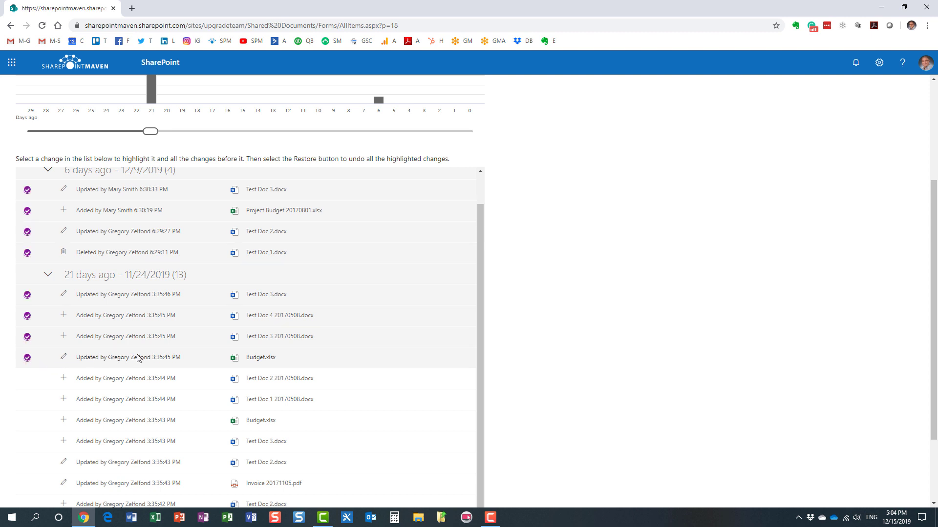
mouse_move(132, 365)
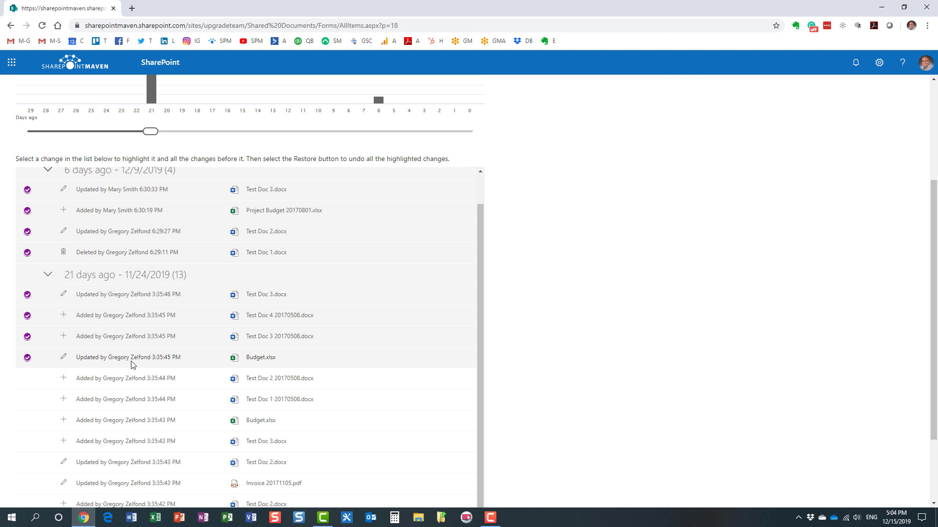
mouse_move(144, 366)
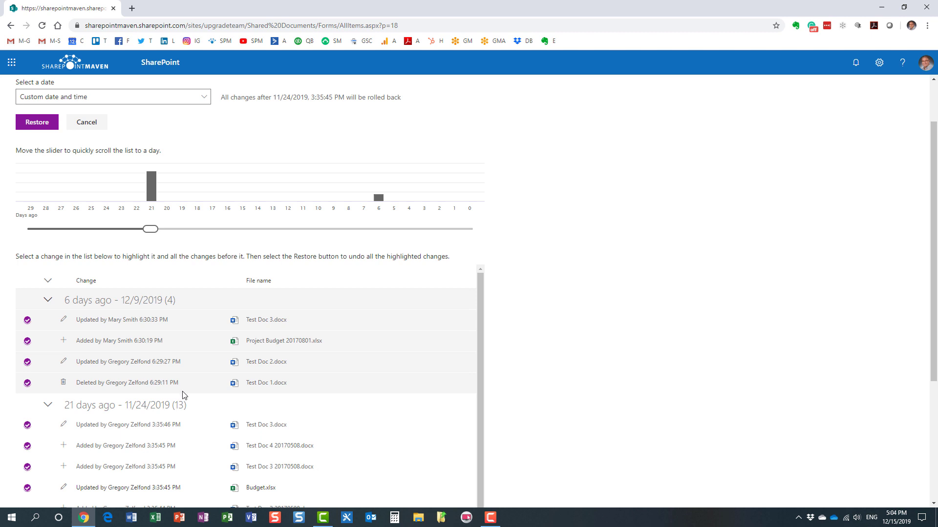
scroll("down", 3)
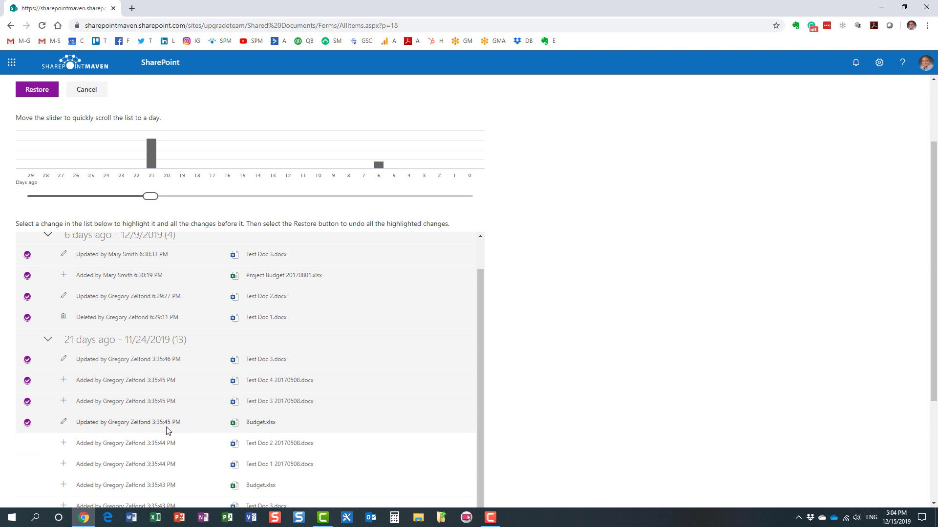
mouse_move(166, 430)
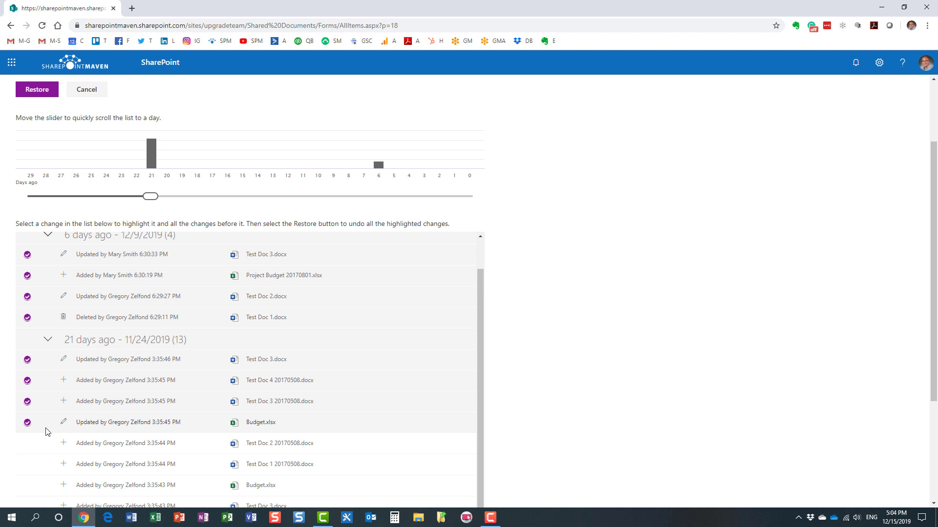
mouse_move(164, 428)
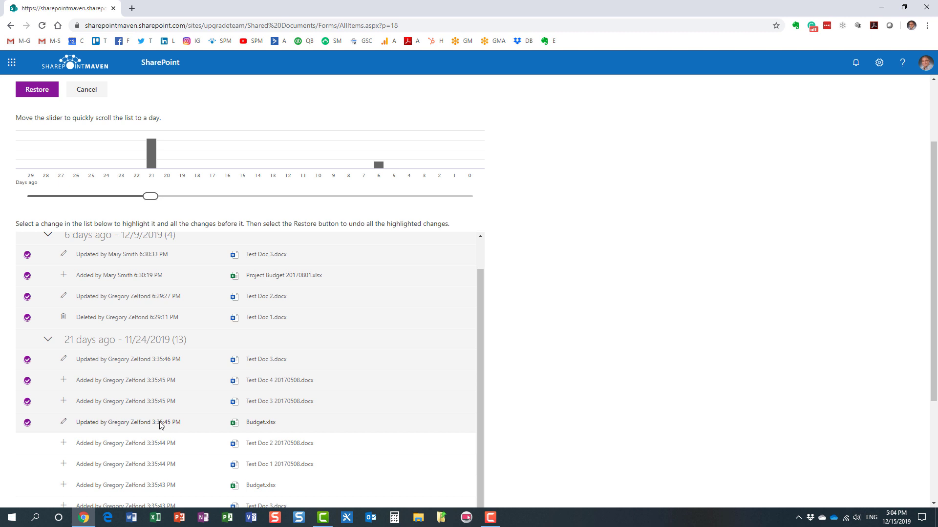
mouse_move(149, 406)
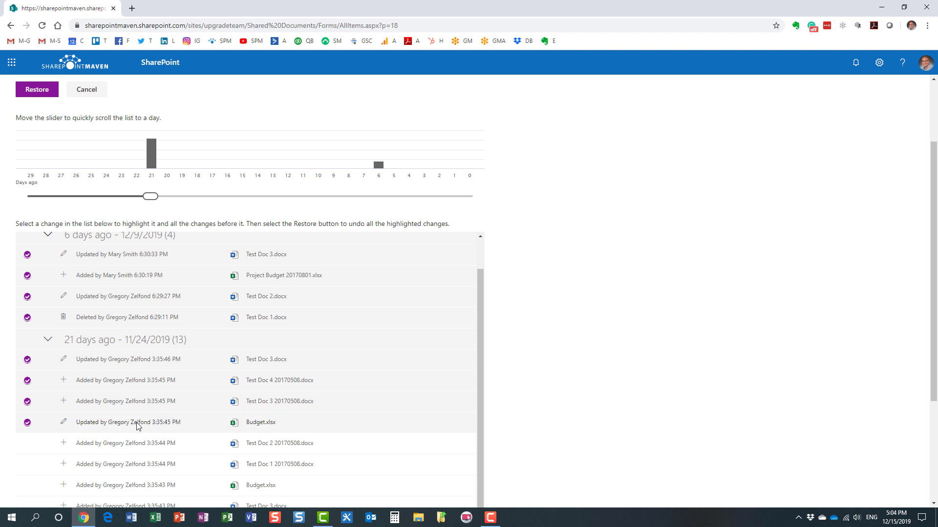
mouse_move(150, 426)
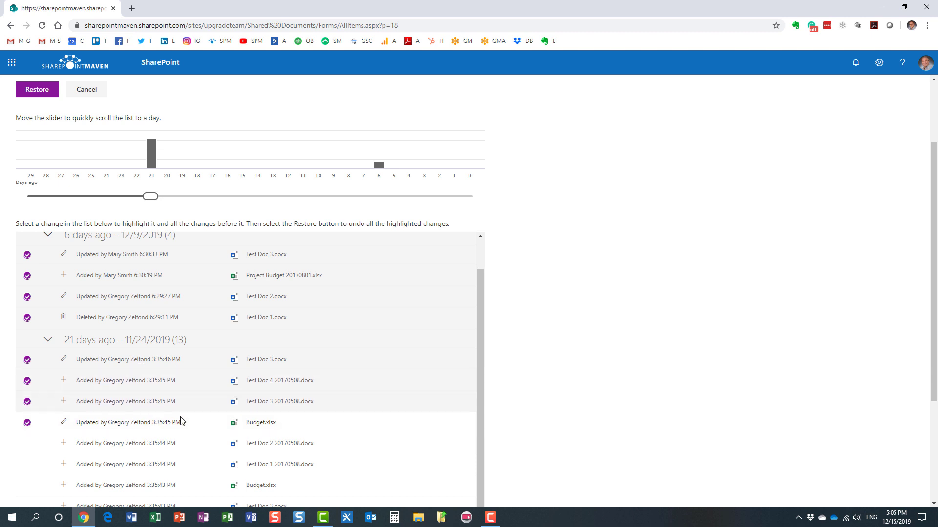
mouse_move(154, 428)
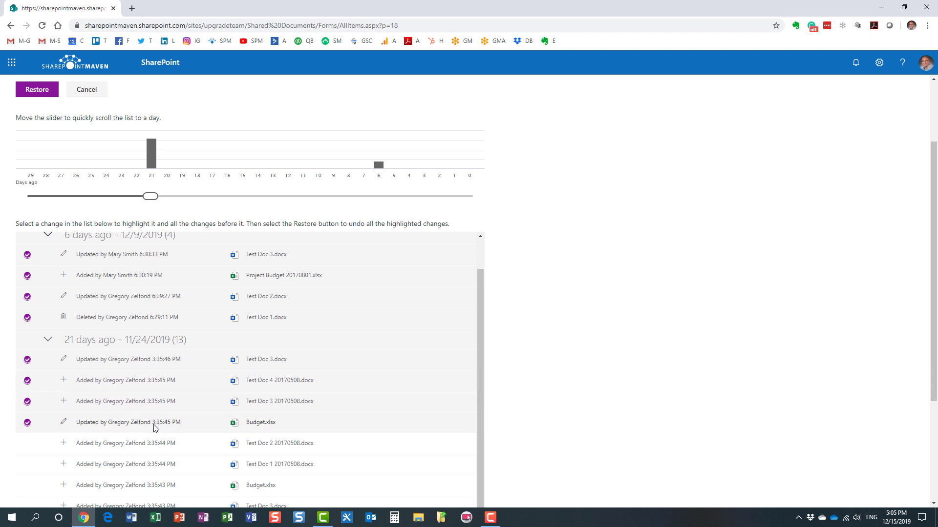
mouse_move(100, 430)
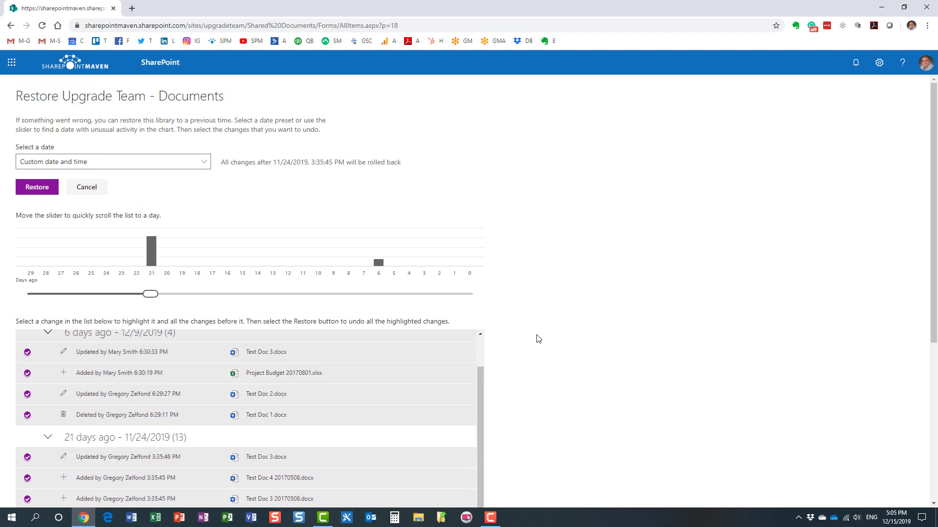
mouse_move(220, 164)
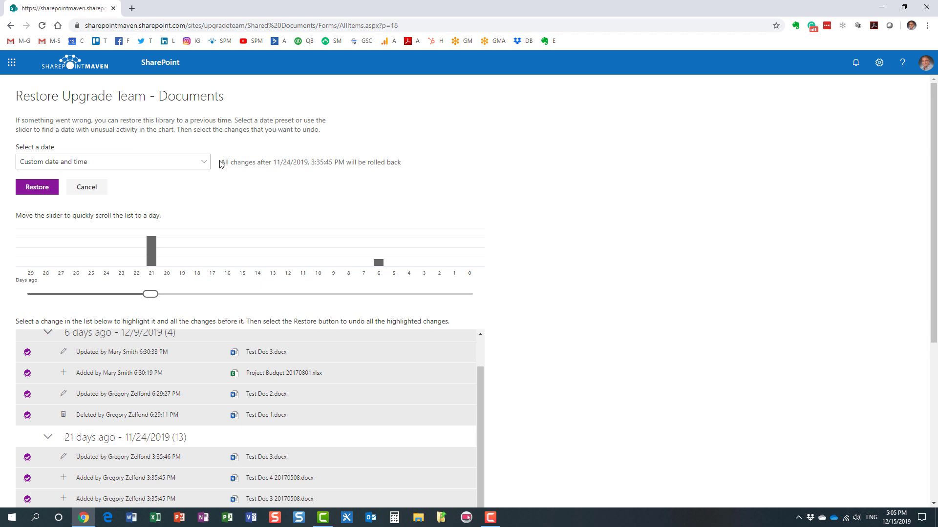
mouse_move(222, 167)
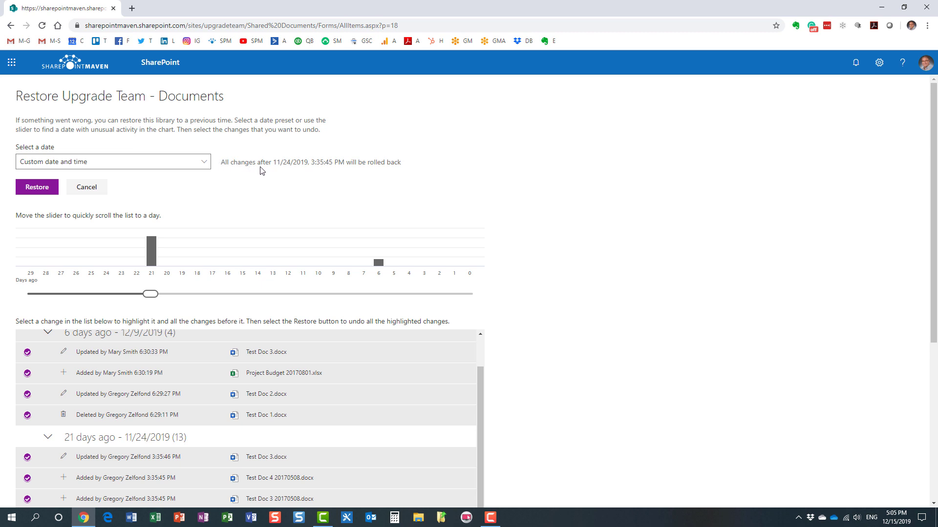
mouse_move(306, 170)
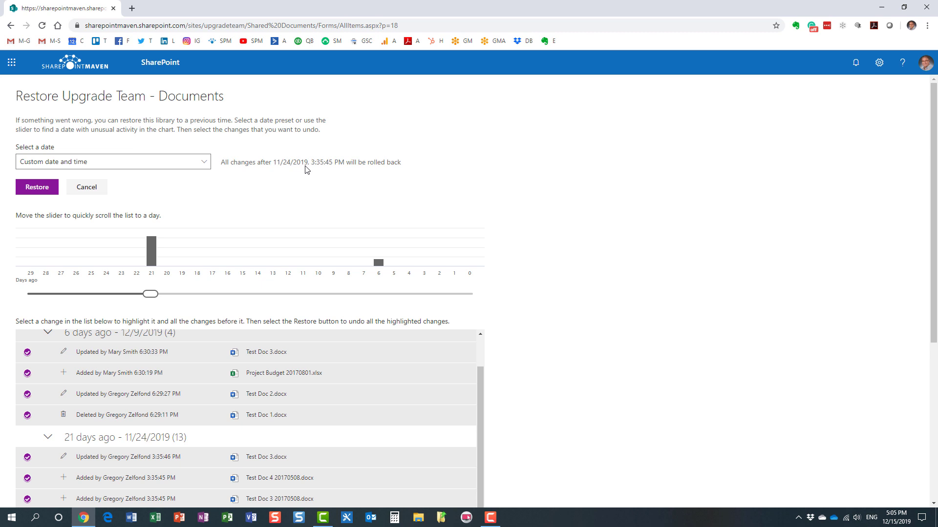
mouse_move(304, 170)
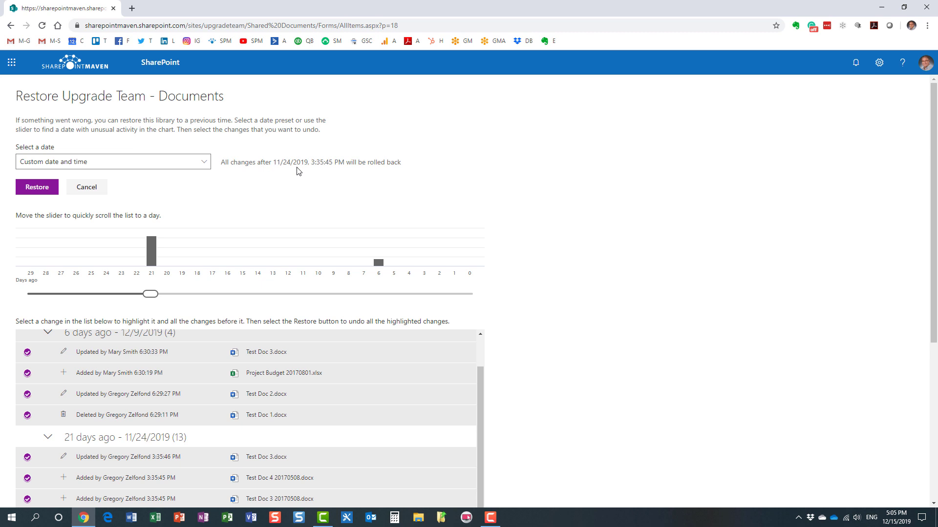
mouse_move(335, 170)
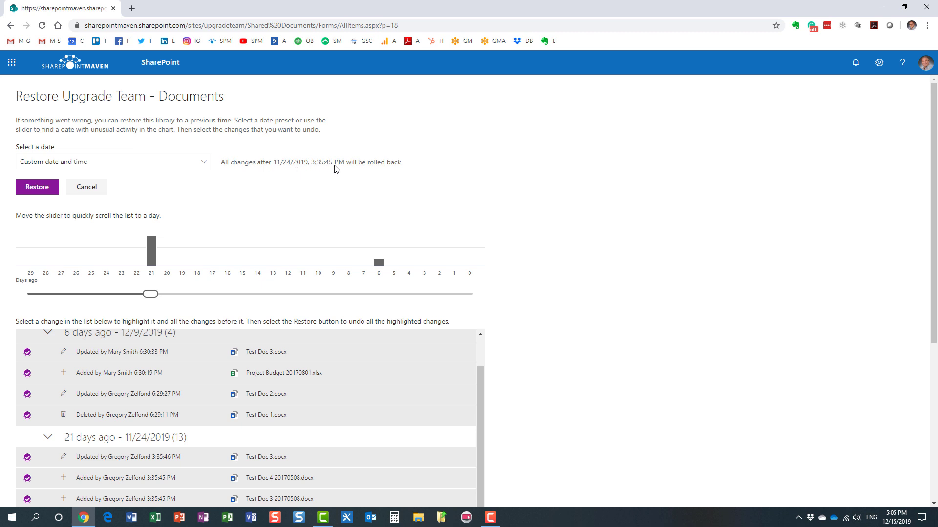
mouse_move(331, 169)
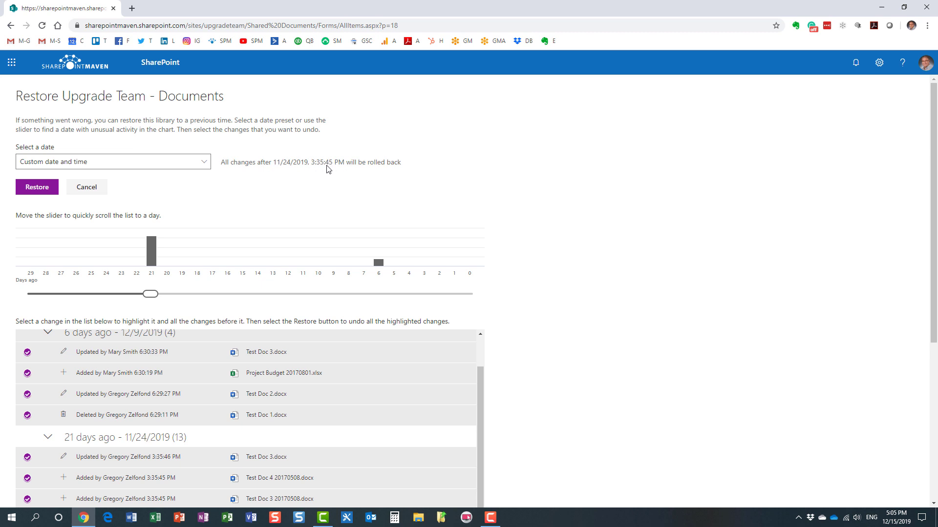
mouse_move(359, 173)
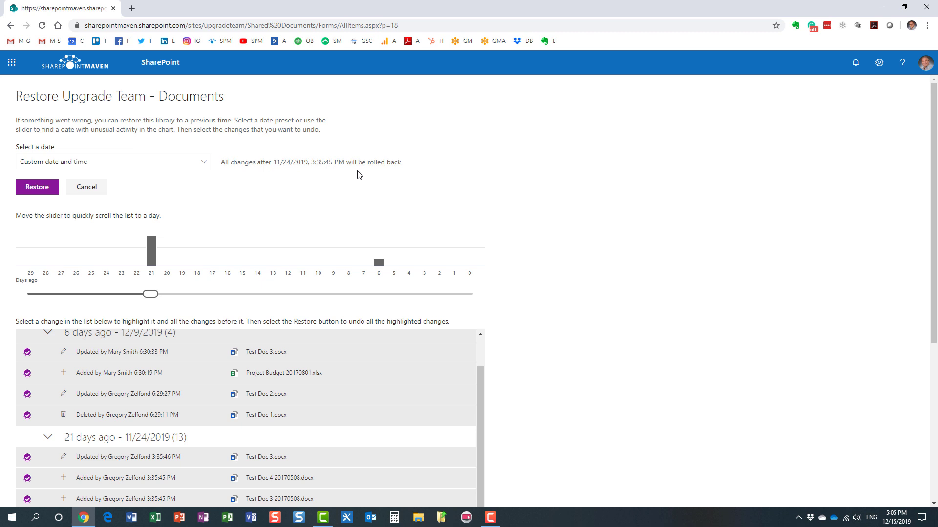
mouse_move(336, 169)
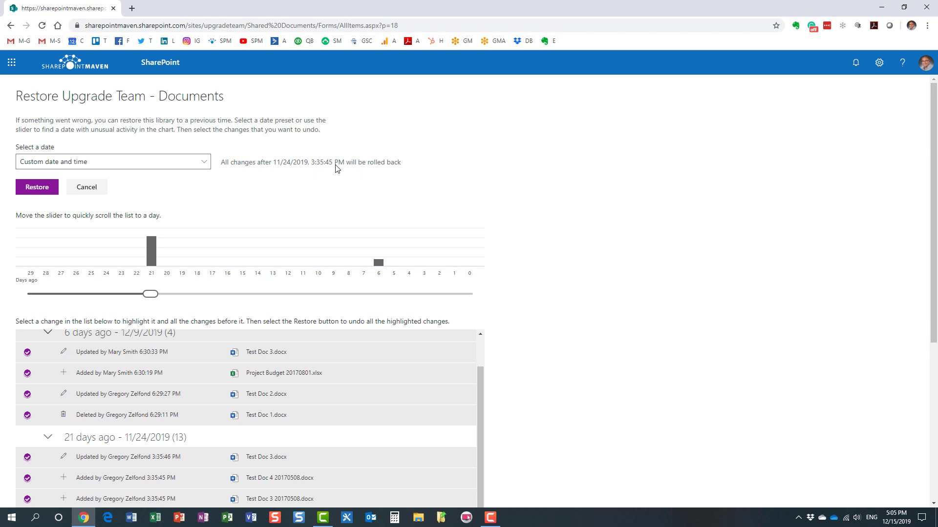
mouse_move(207, 187)
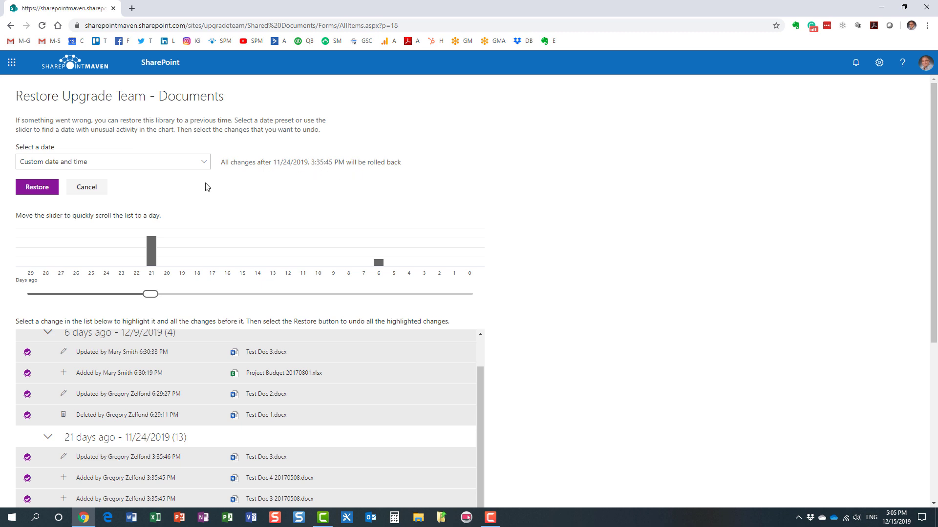
- Restore the library to 11/24/2019 3:35:45 PM and confirm the restore
left_click(36, 186)
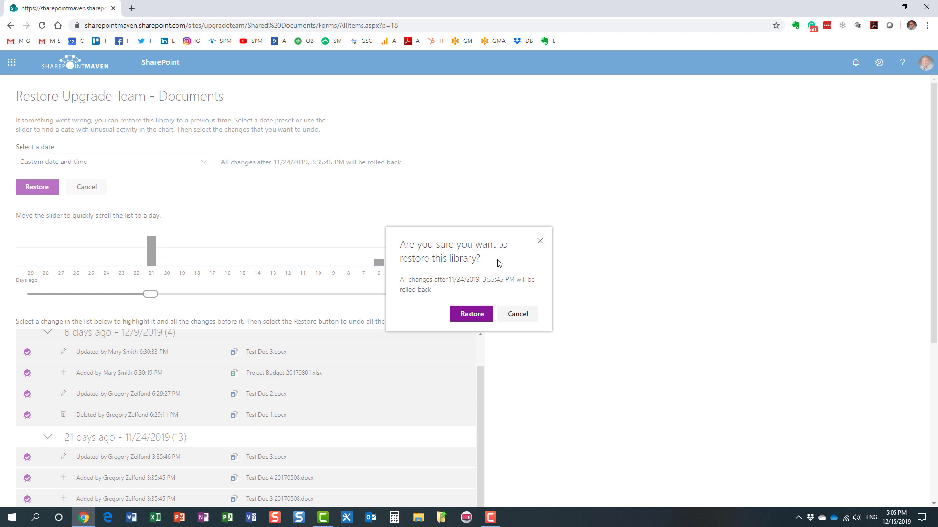
left_click(471, 313)
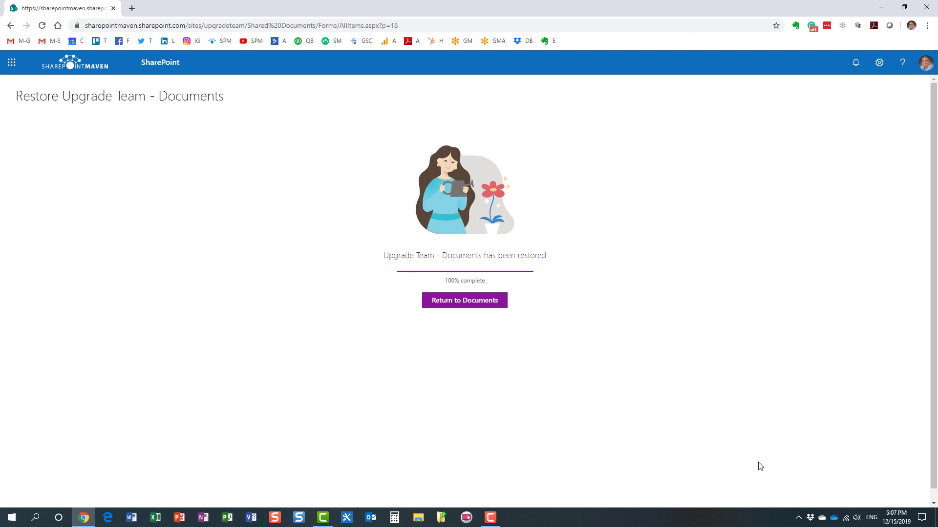
mouse_move(761, 437)
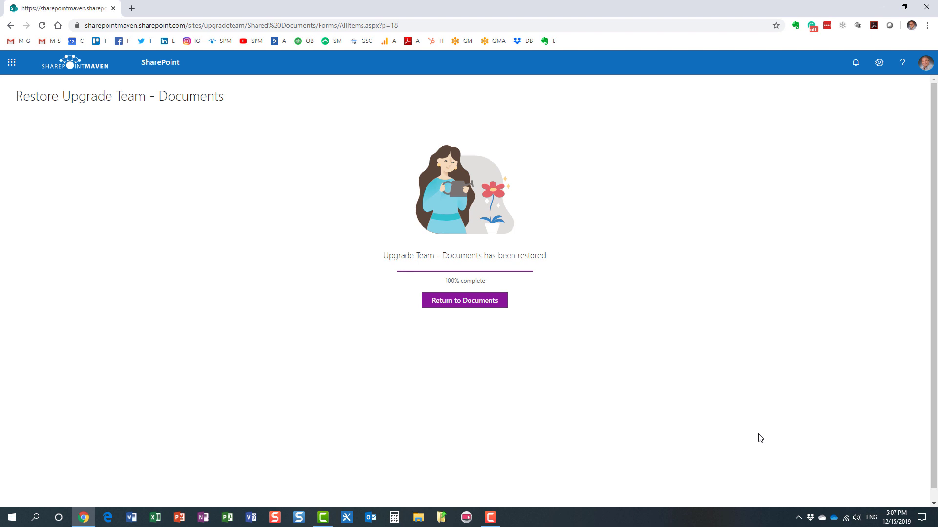
mouse_move(594, 324)
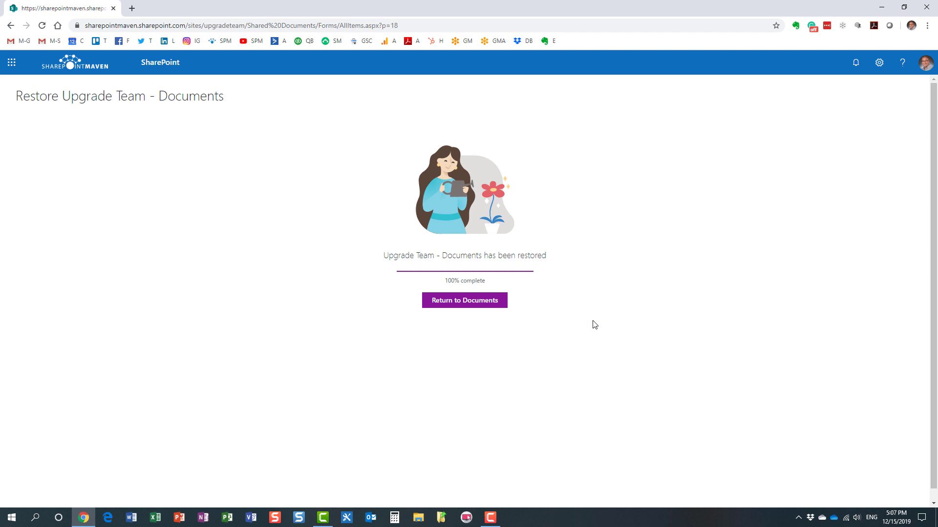
mouse_move(484, 290)
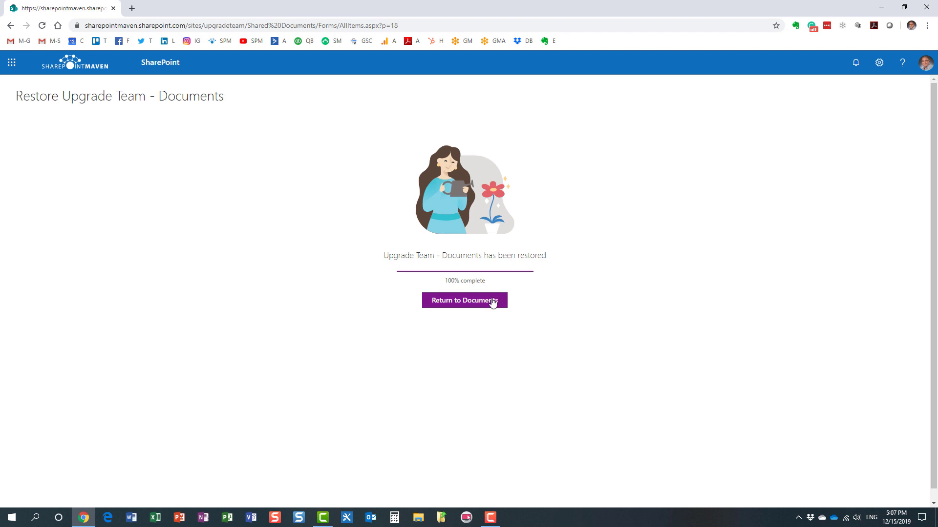
mouse_move(502, 304)
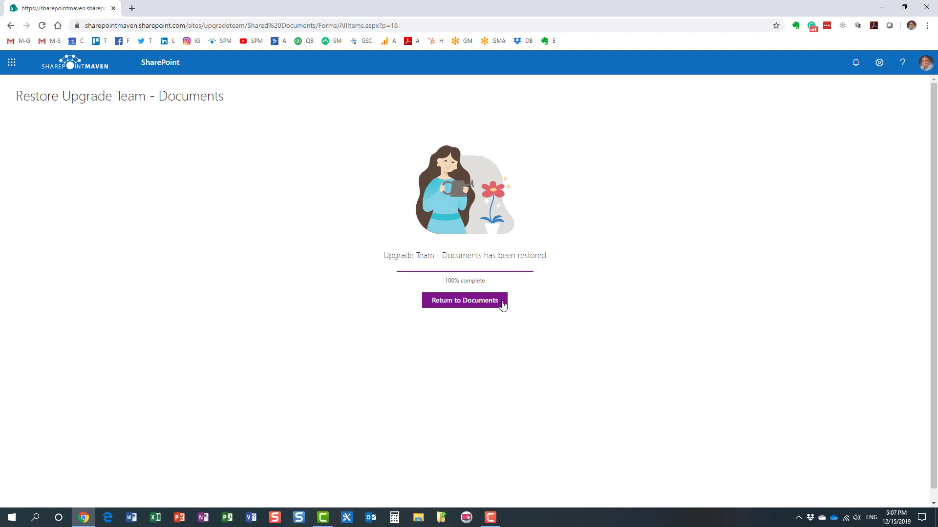
- Return to the restored Documents library from the restore complete page
left_click(464, 300)
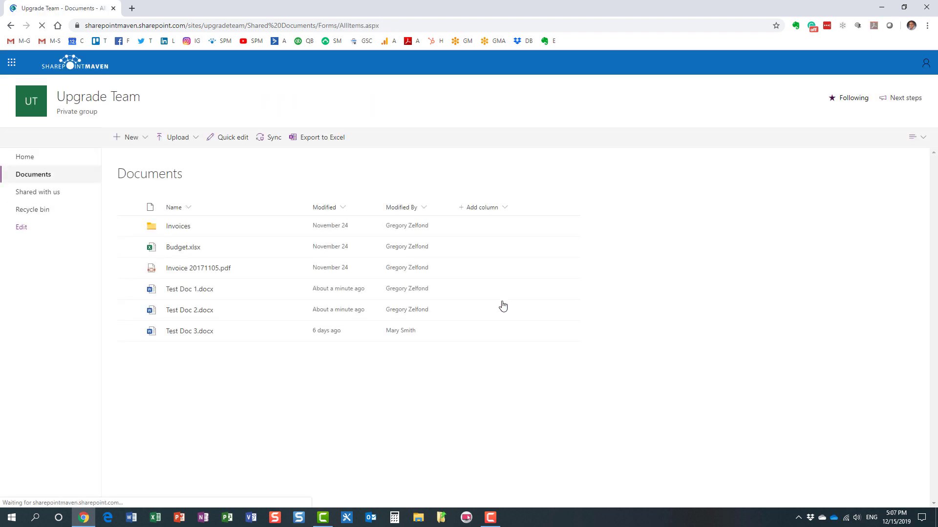